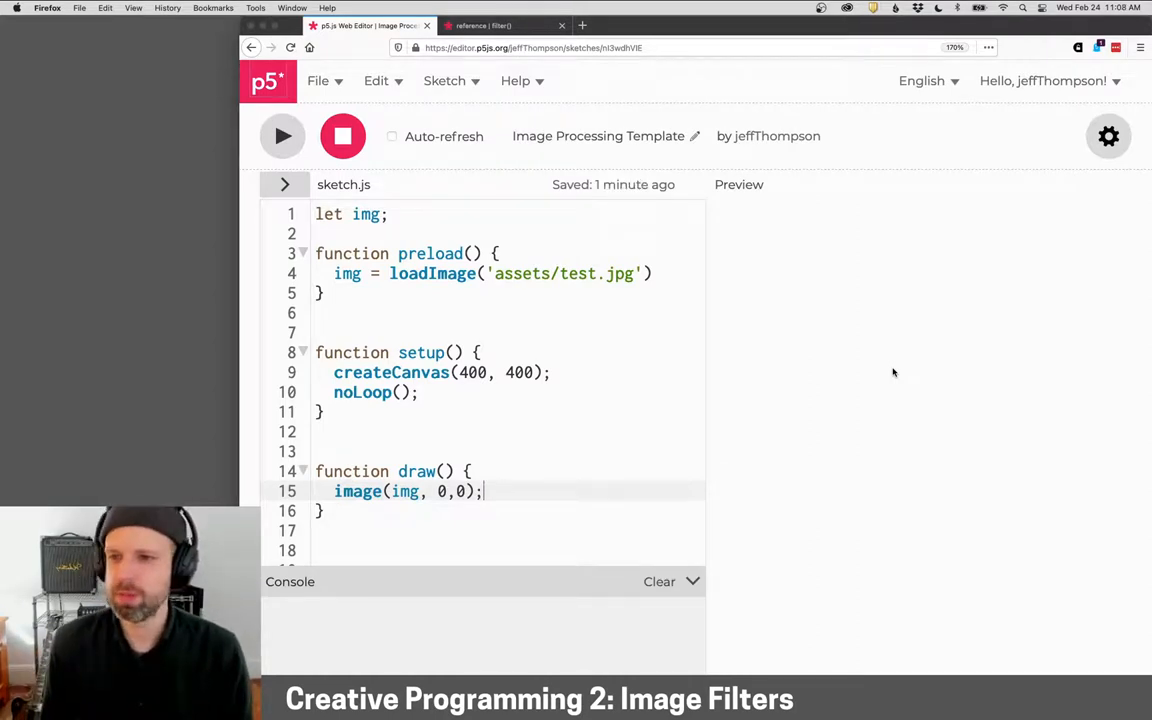
mouse_move(876, 320)
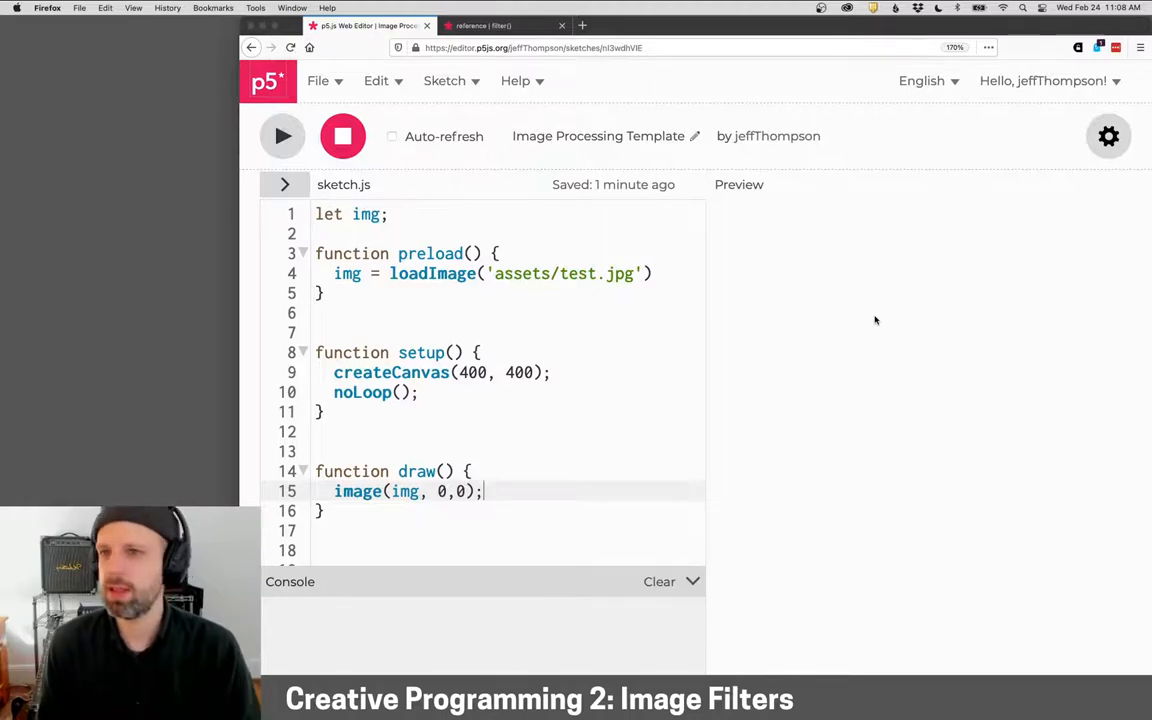
Consult the filter() reference page, then return to the sketch code
left_click(504, 24)
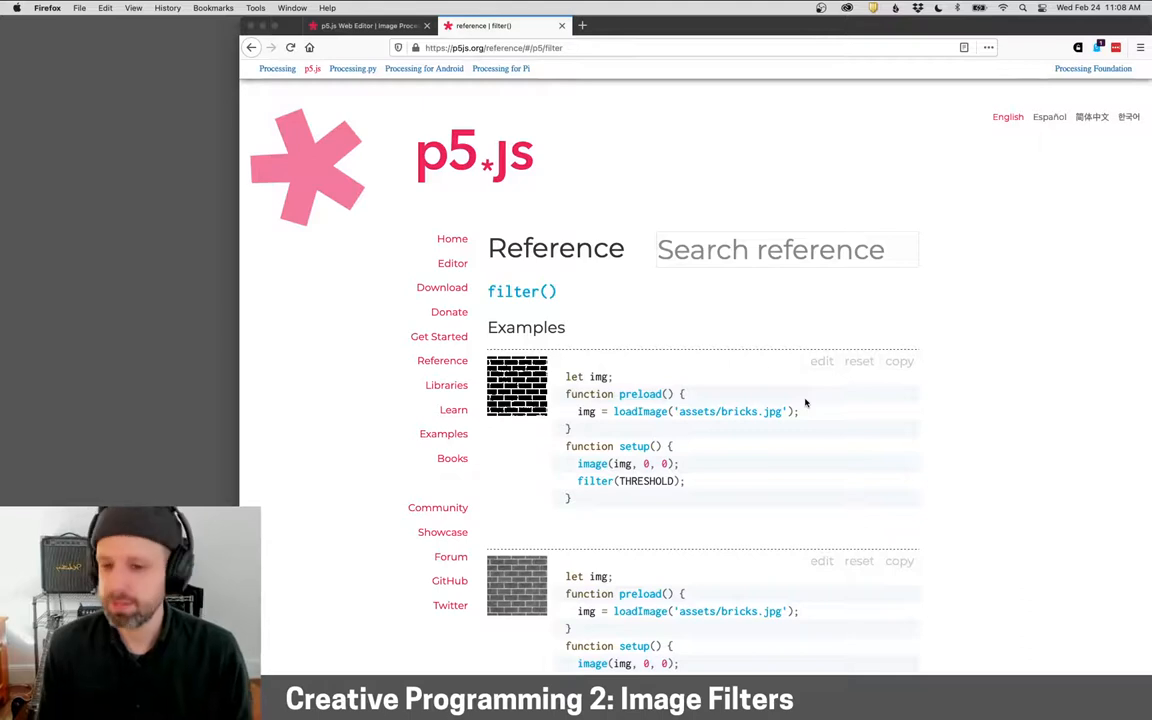
scroll("down", 3)
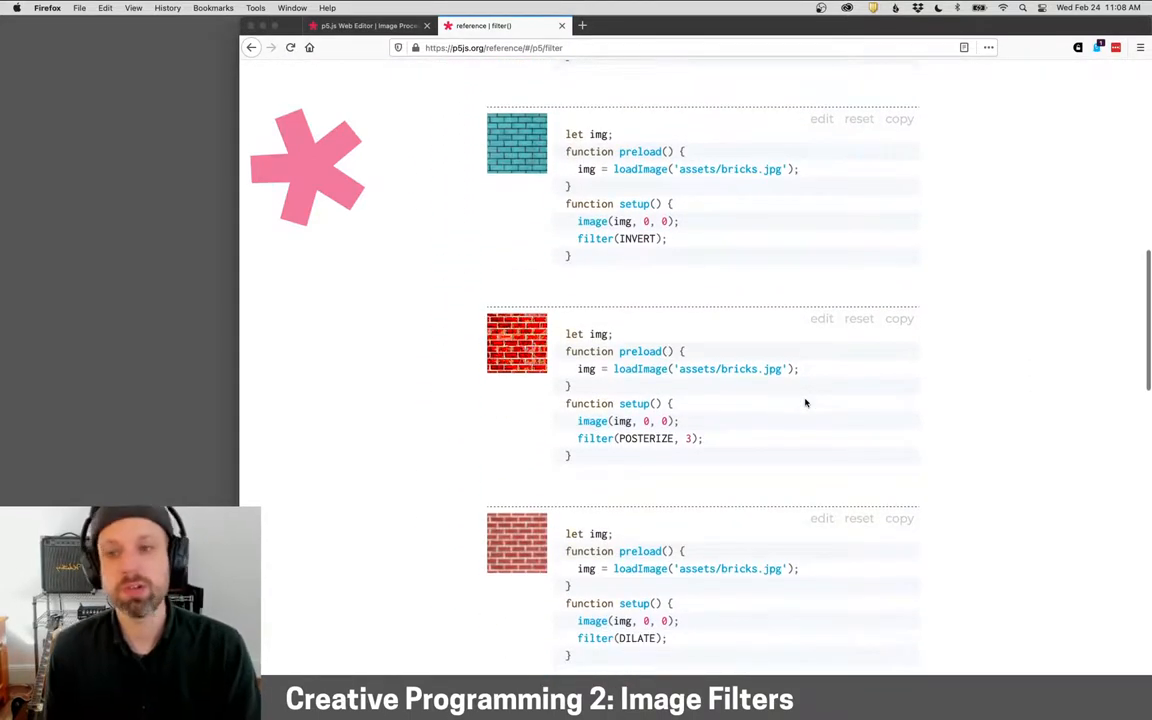
scroll("down", 3)
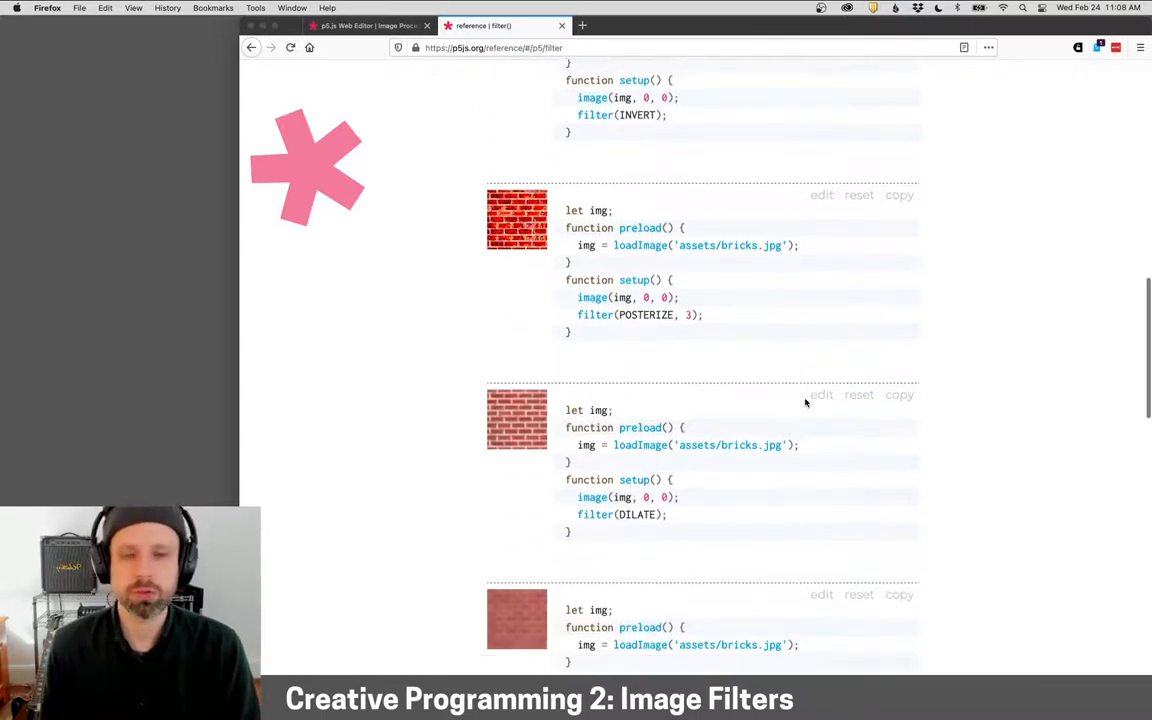
scroll("down", 3)
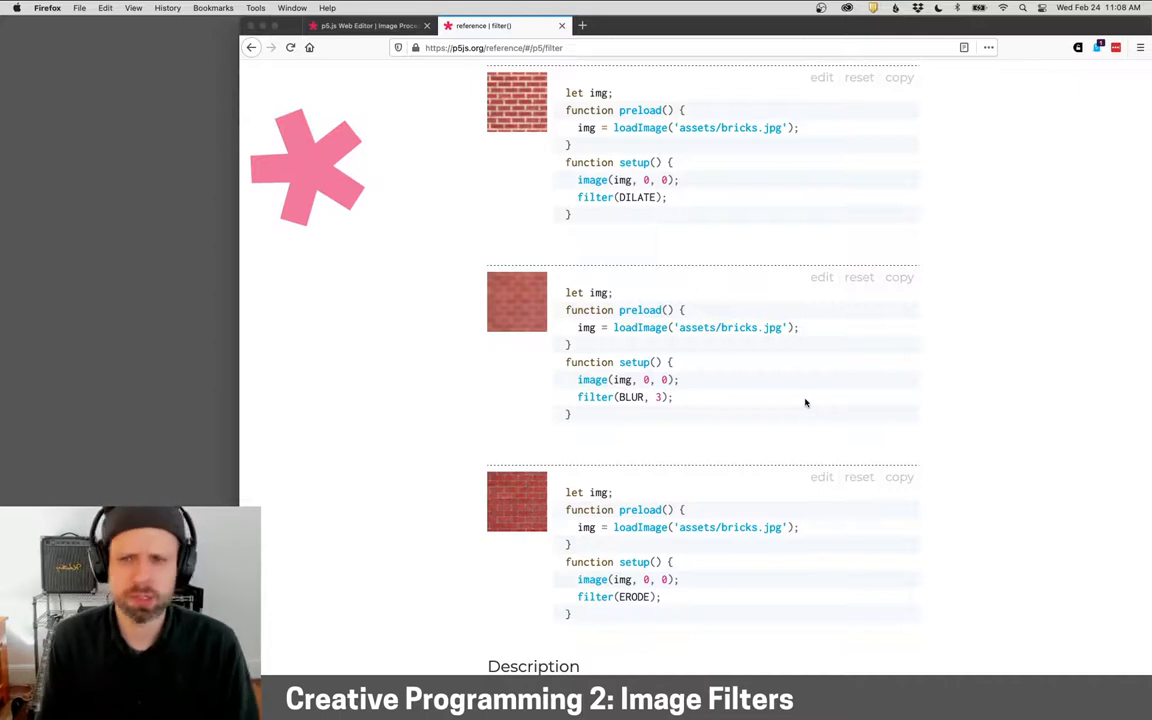
left_click(364, 24)
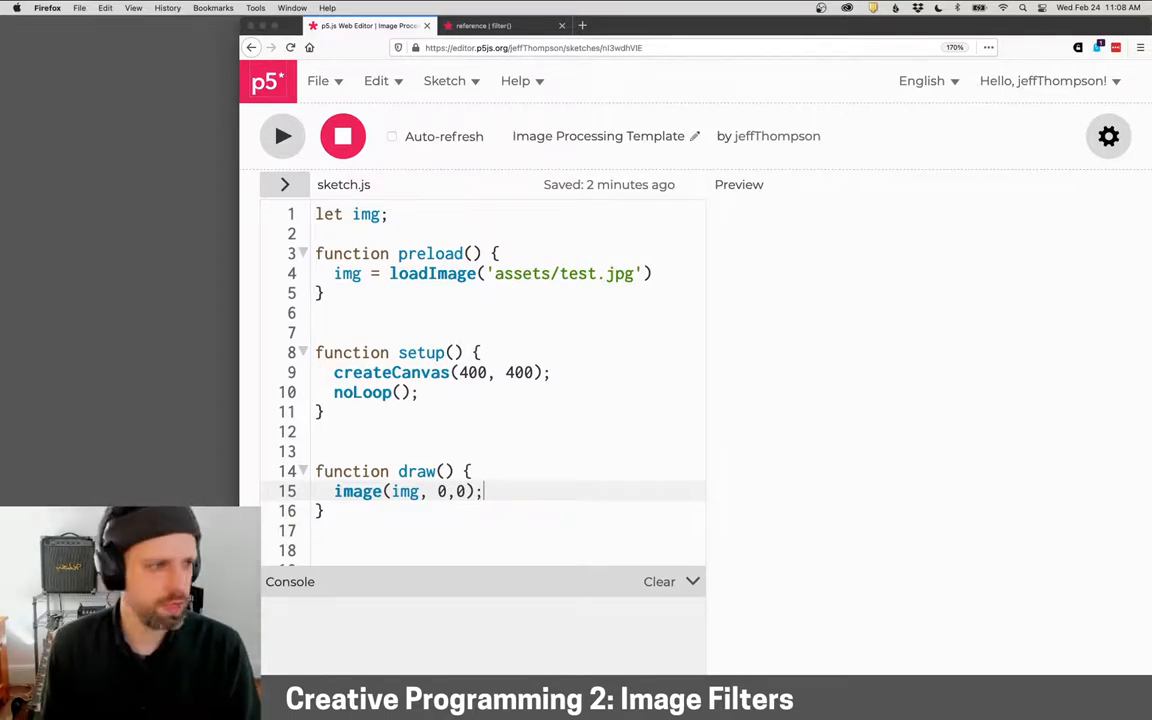
Run the sketch to preview the photo and open an empty line inside setup()
left_click(282, 136)
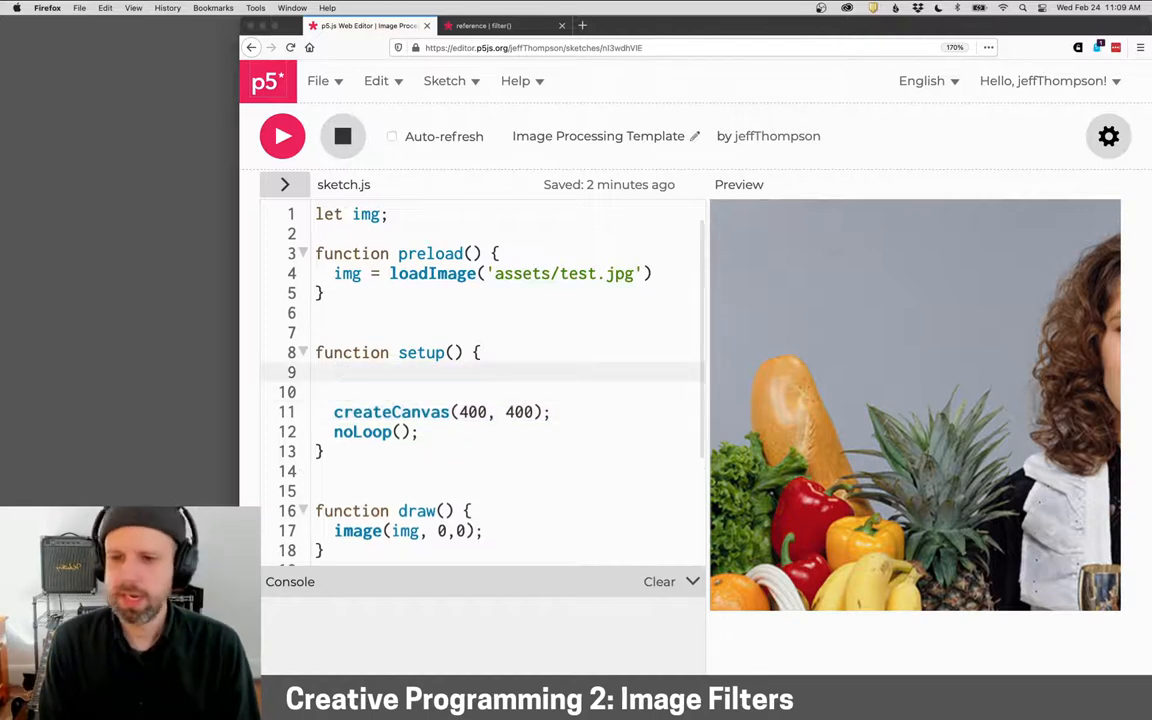
left_click(334, 372)
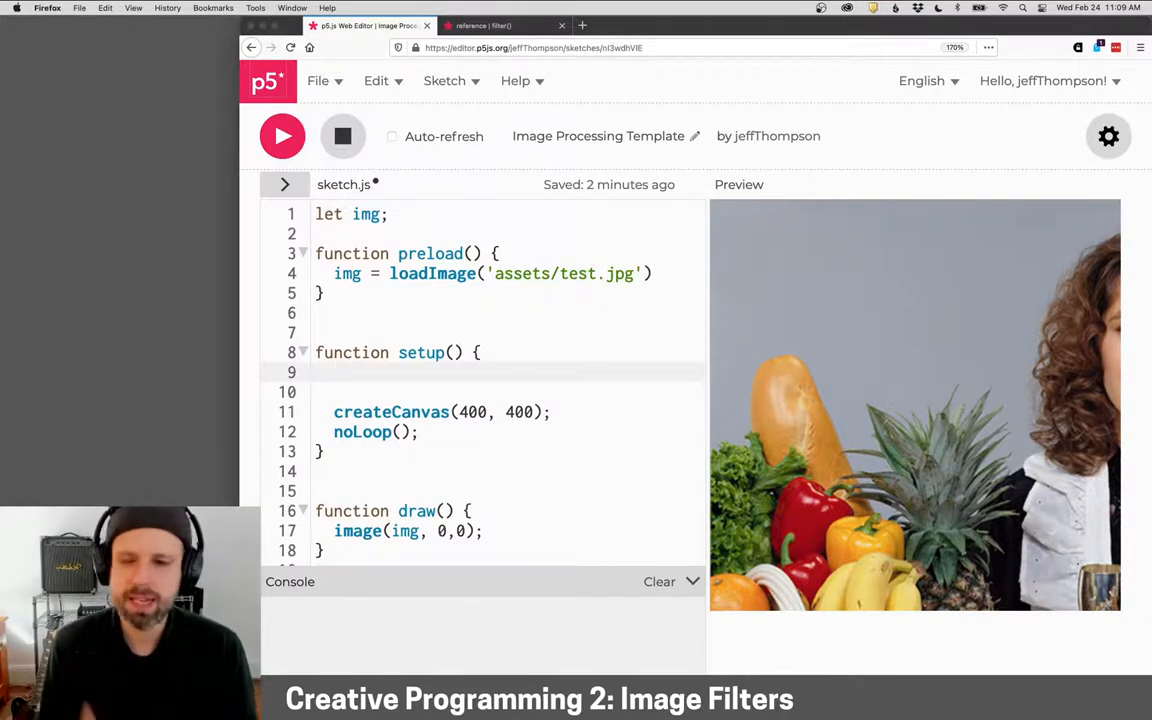
left_click(332, 372)
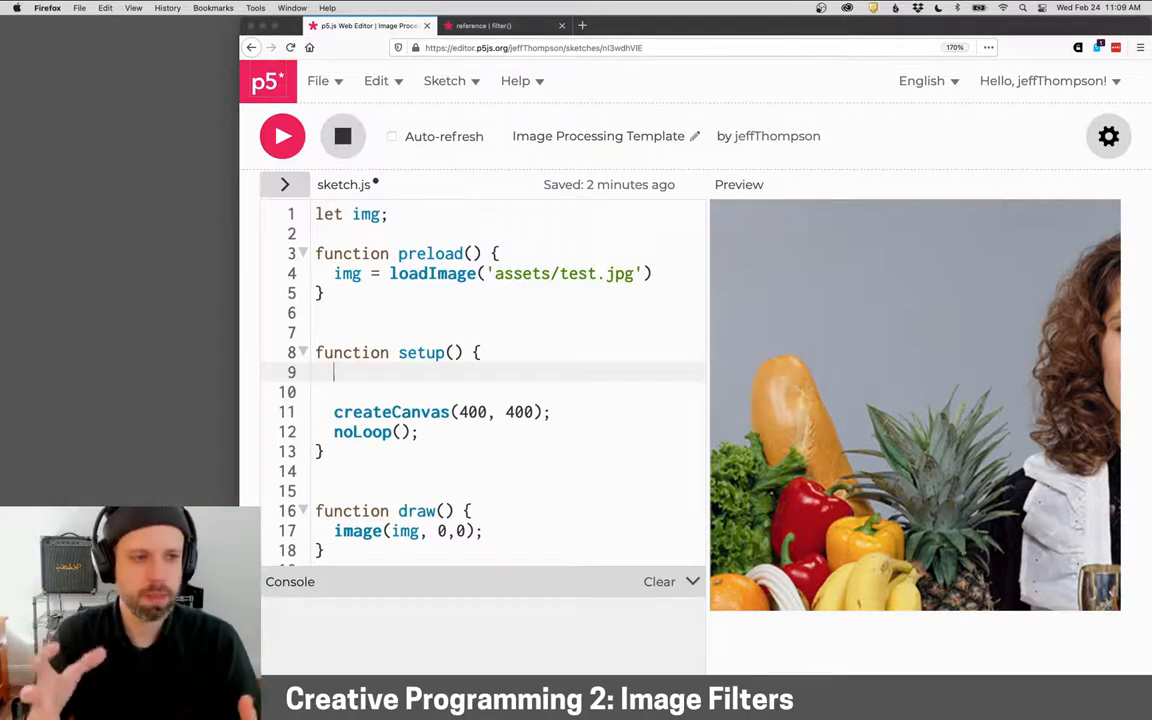
Add img.resize(windowWidth, 0) and size the canvas to img.width, img.height
type("img.re")
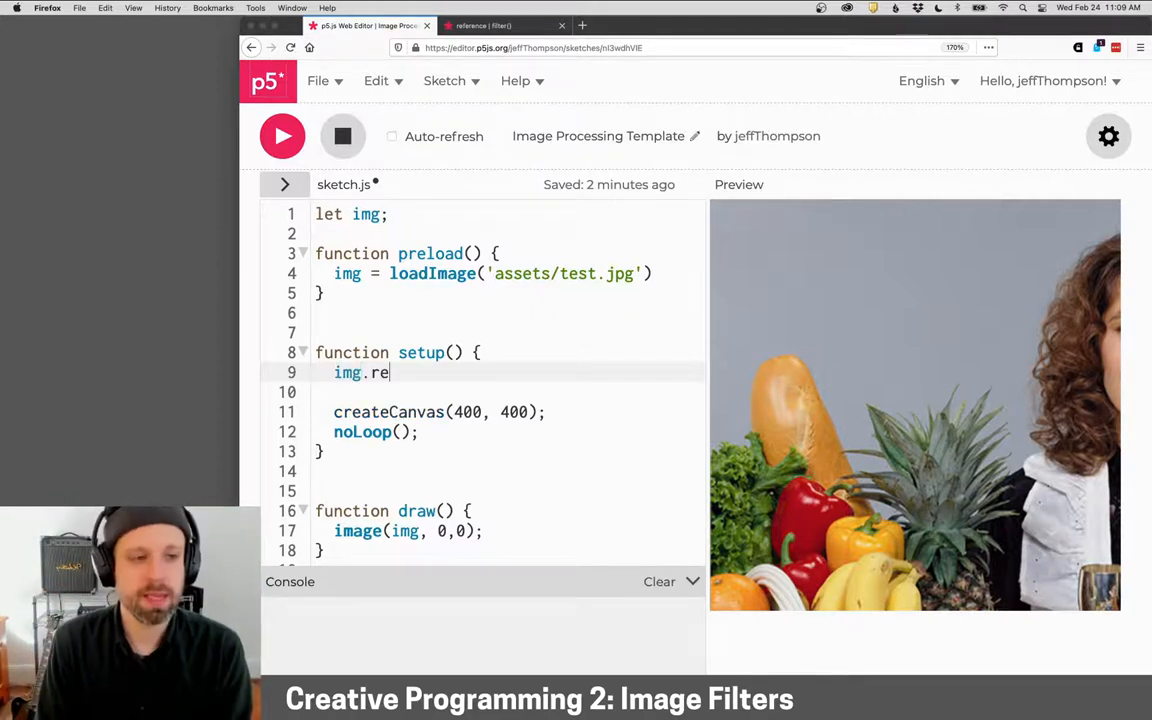
type("size()")
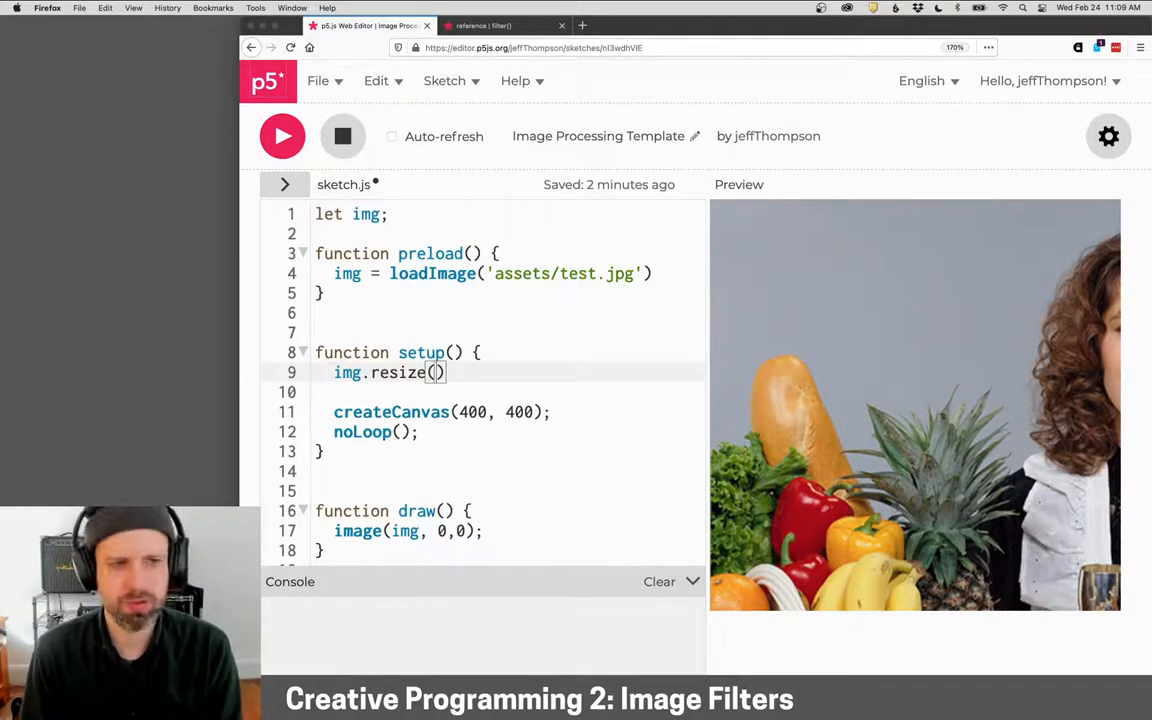
type("windowWidth, 0")
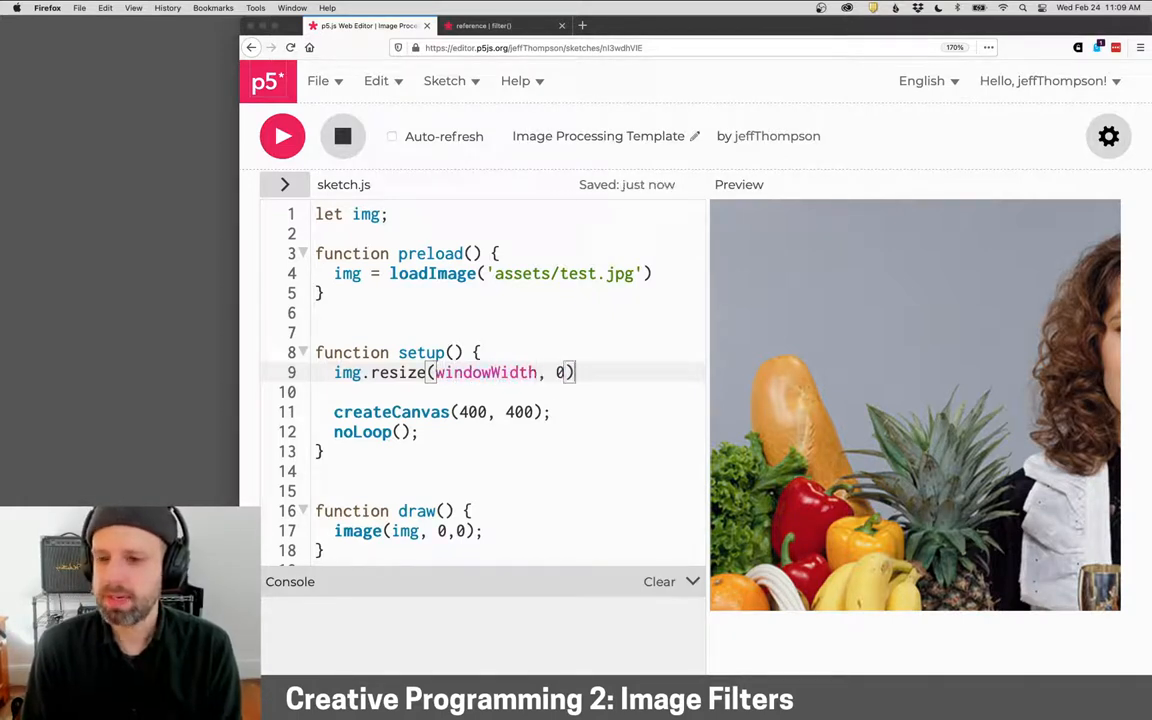
type(";")
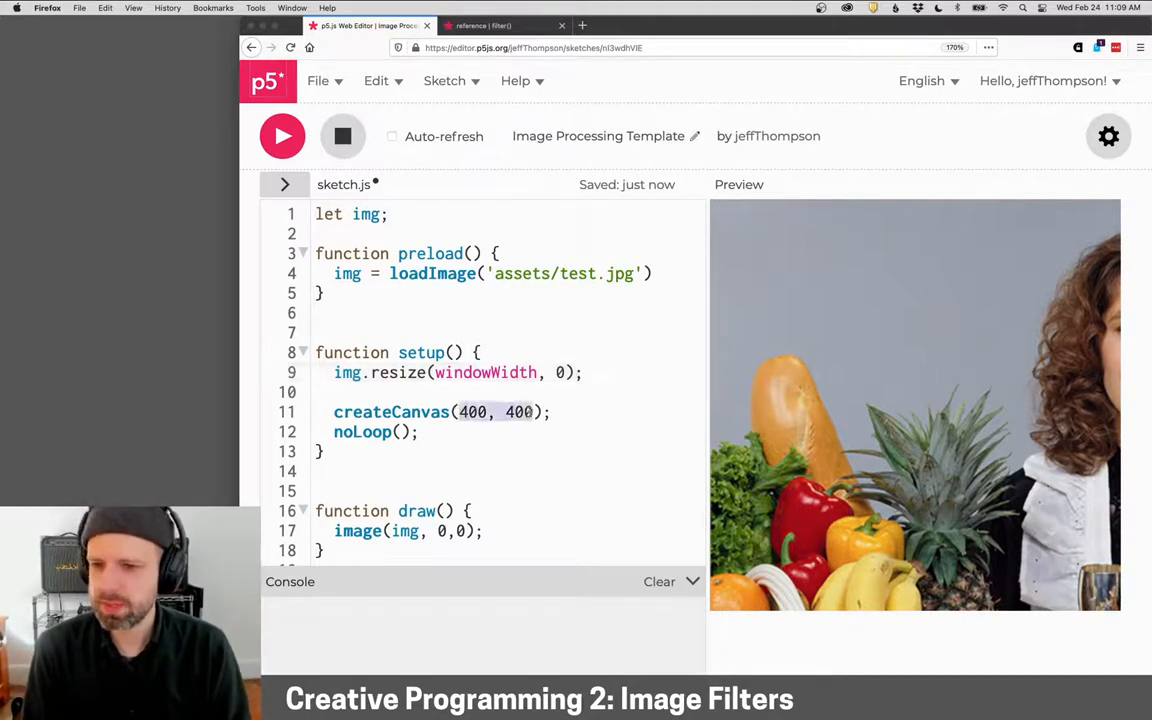
type("img.")
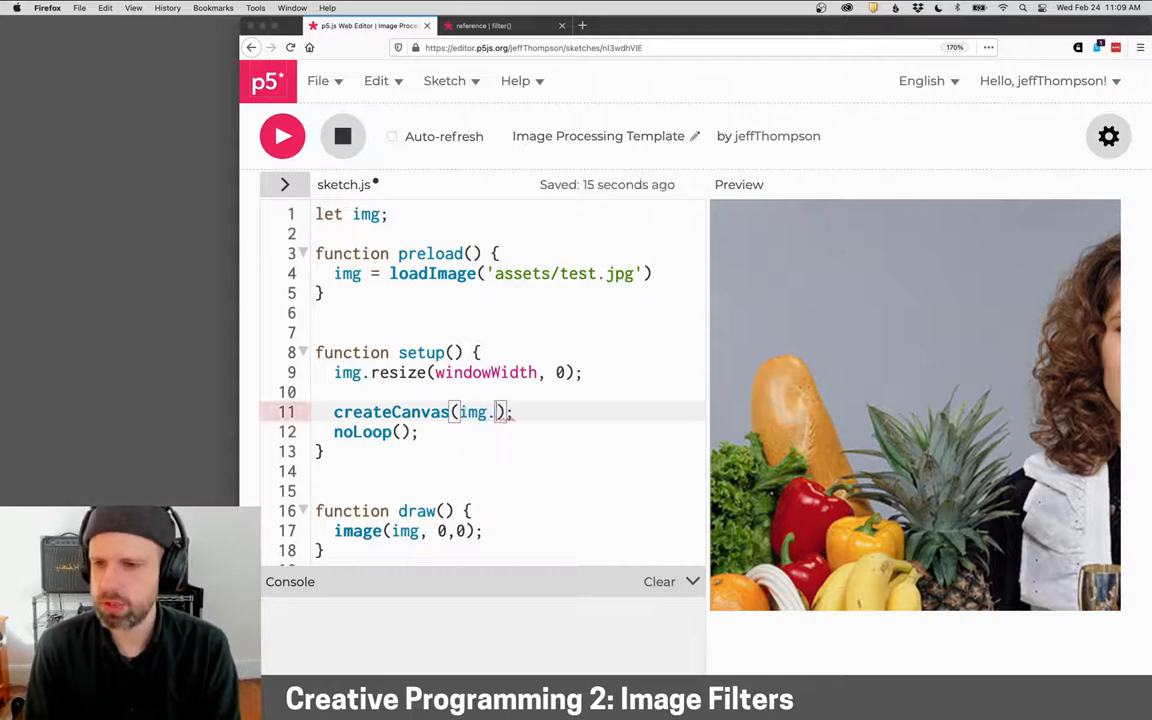
type("width, img.height")
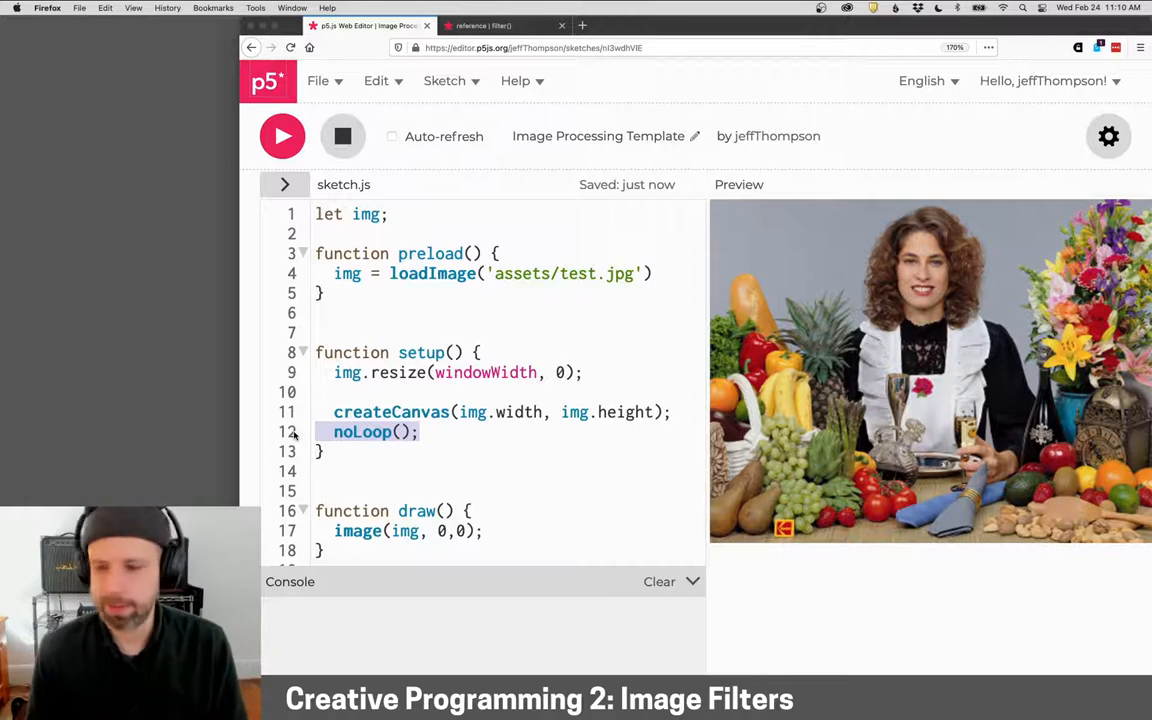
Add filter(GRAY) in draw(), preview the grayscale photo, then clear the GRAY mode
scroll("down", 3)
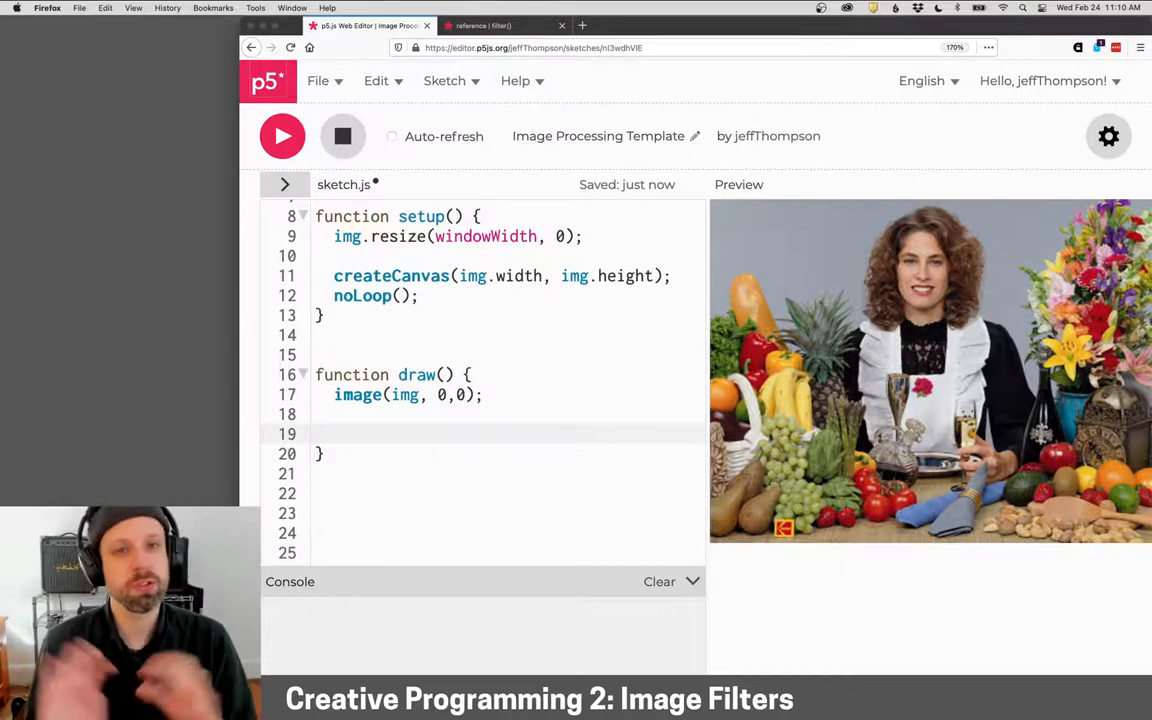
type("filte")
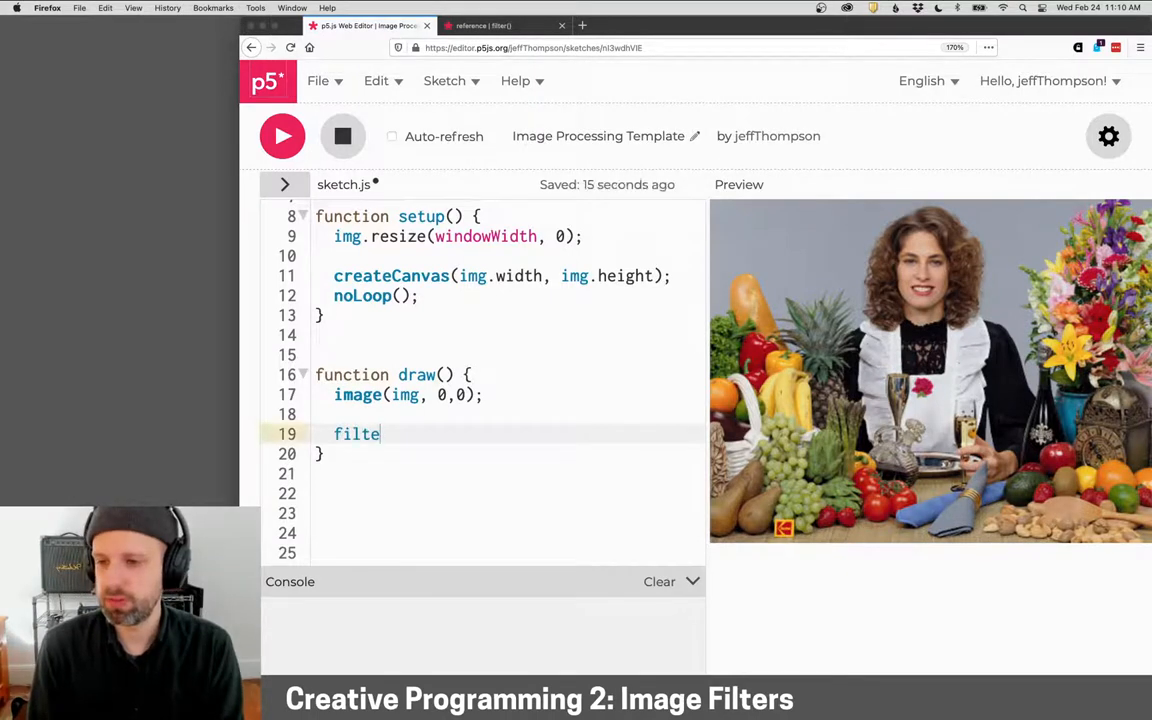
type("r()")
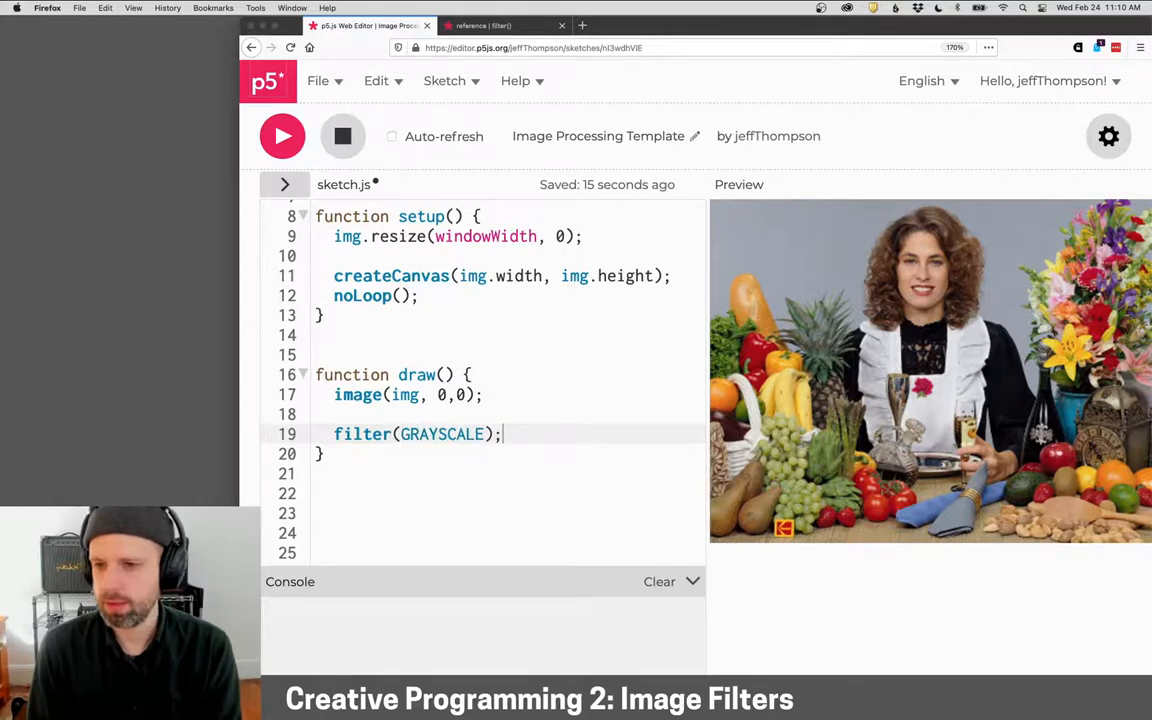
left_click(282, 136)
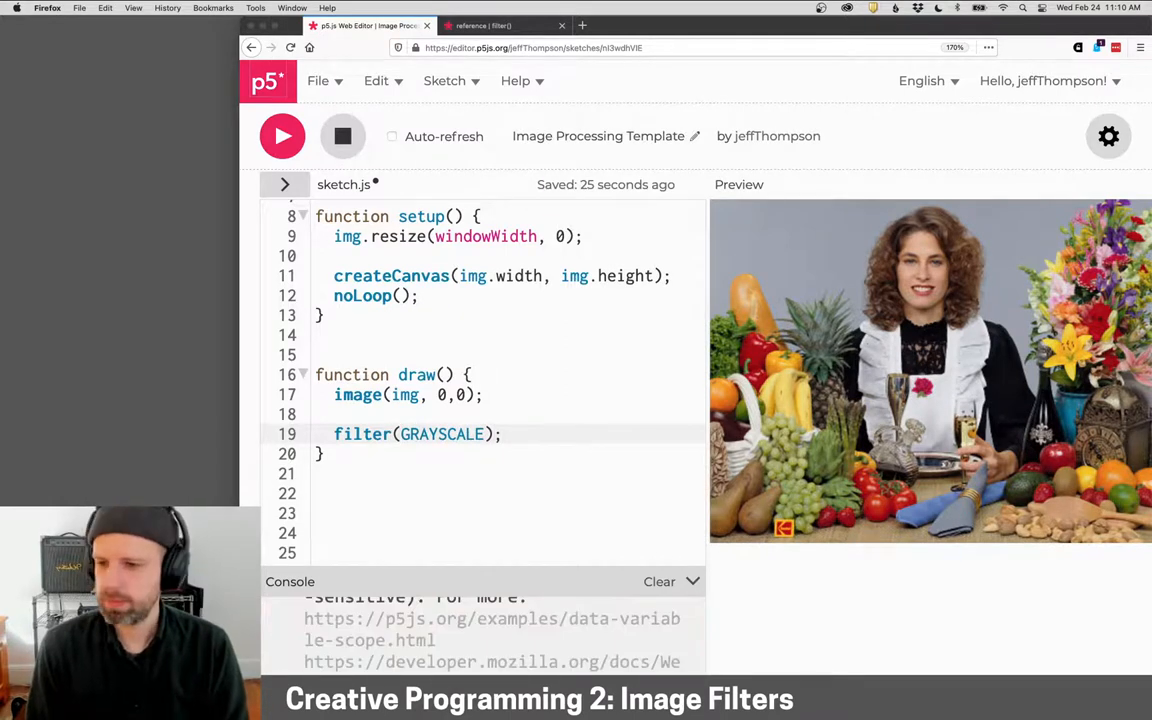
mouse_move(688, 282)
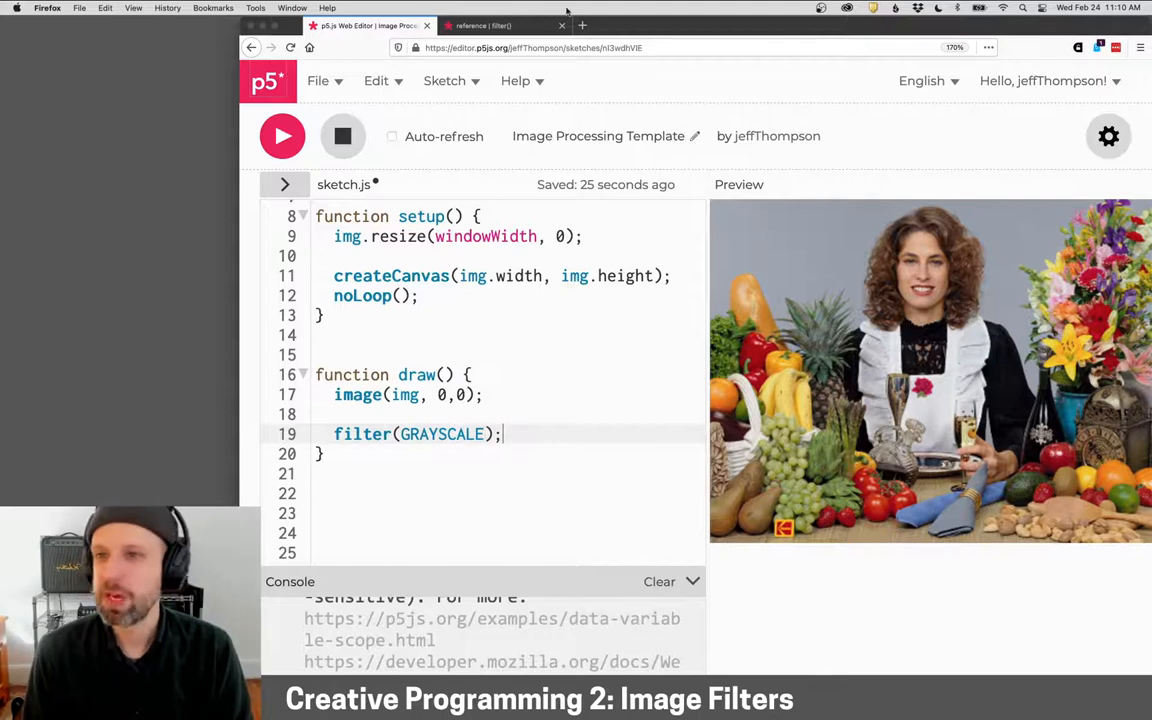
left_click(484, 24)
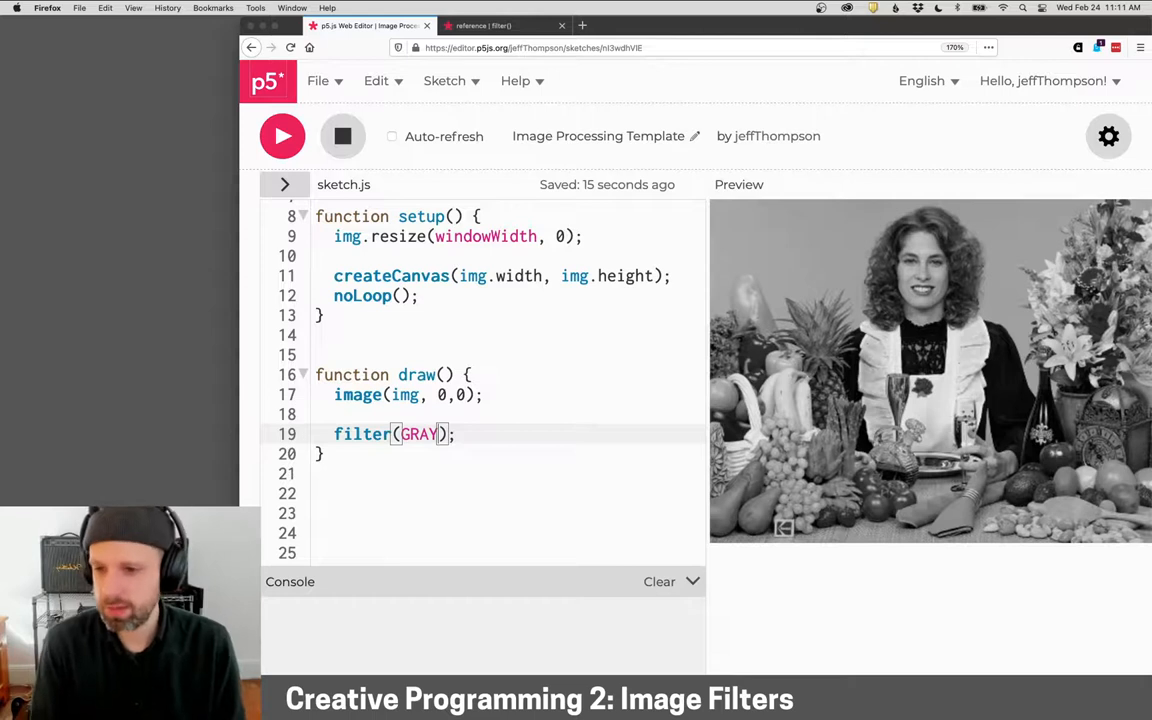
key("Backspace")
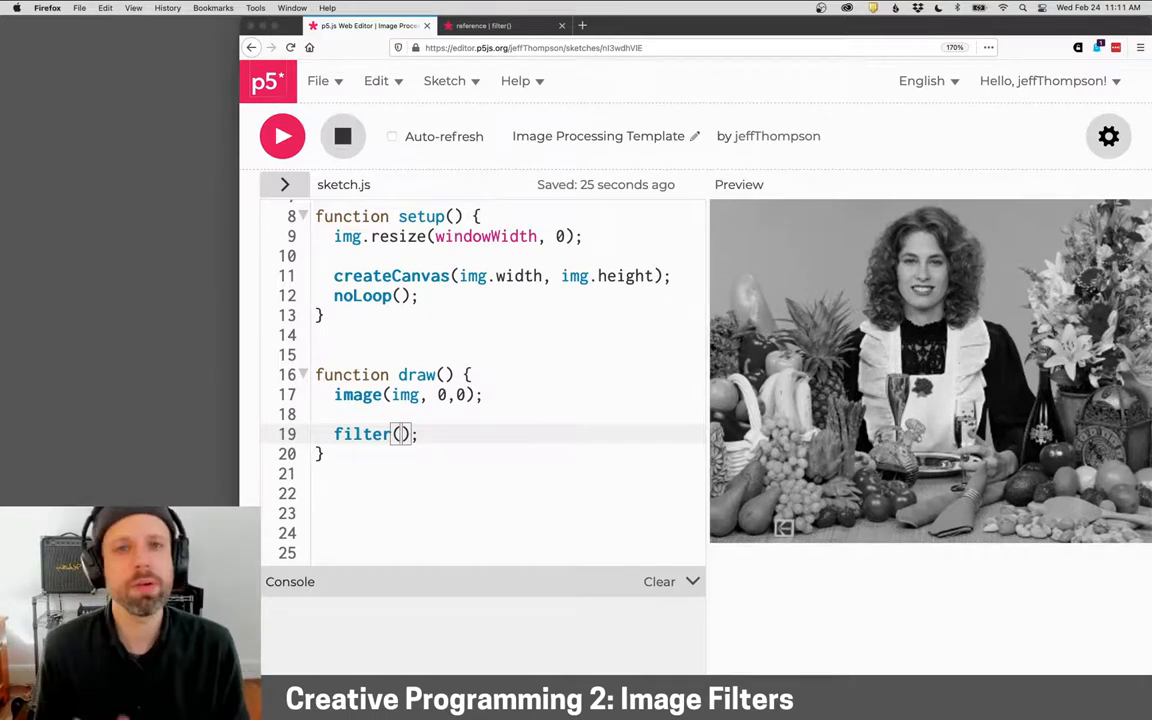
Apply filter(THRESHOLD, 0.5), preview it, then adjust the threshold level
type("THRESH")
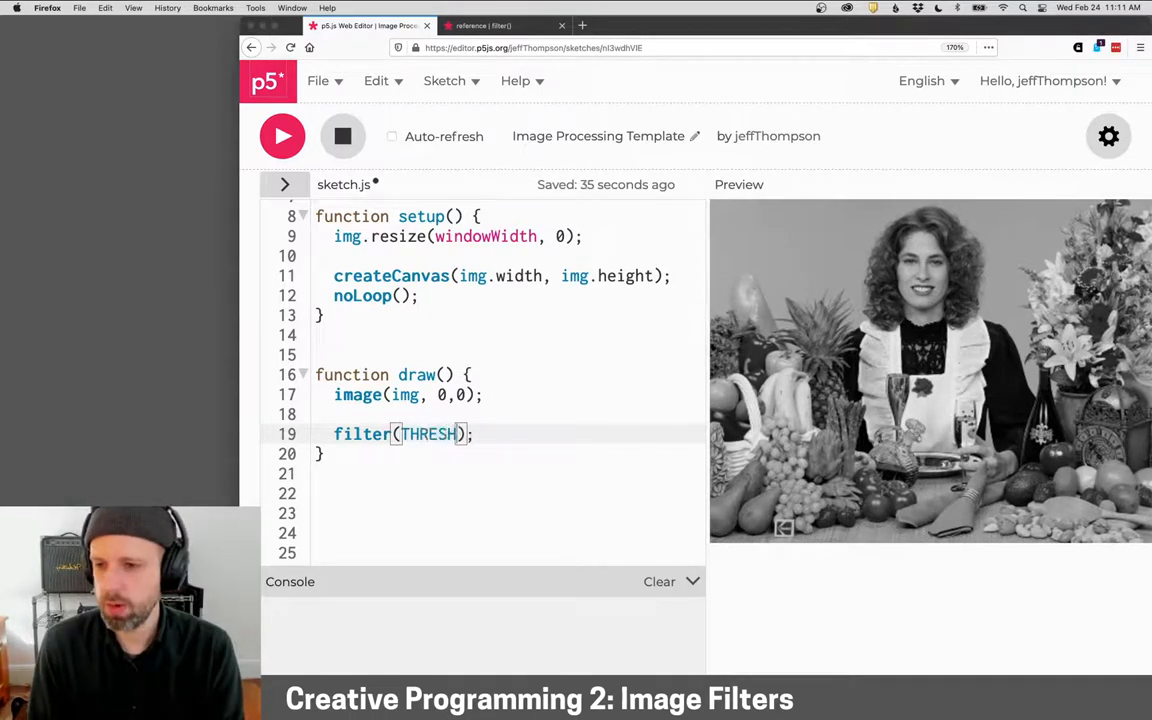
type("OLD")
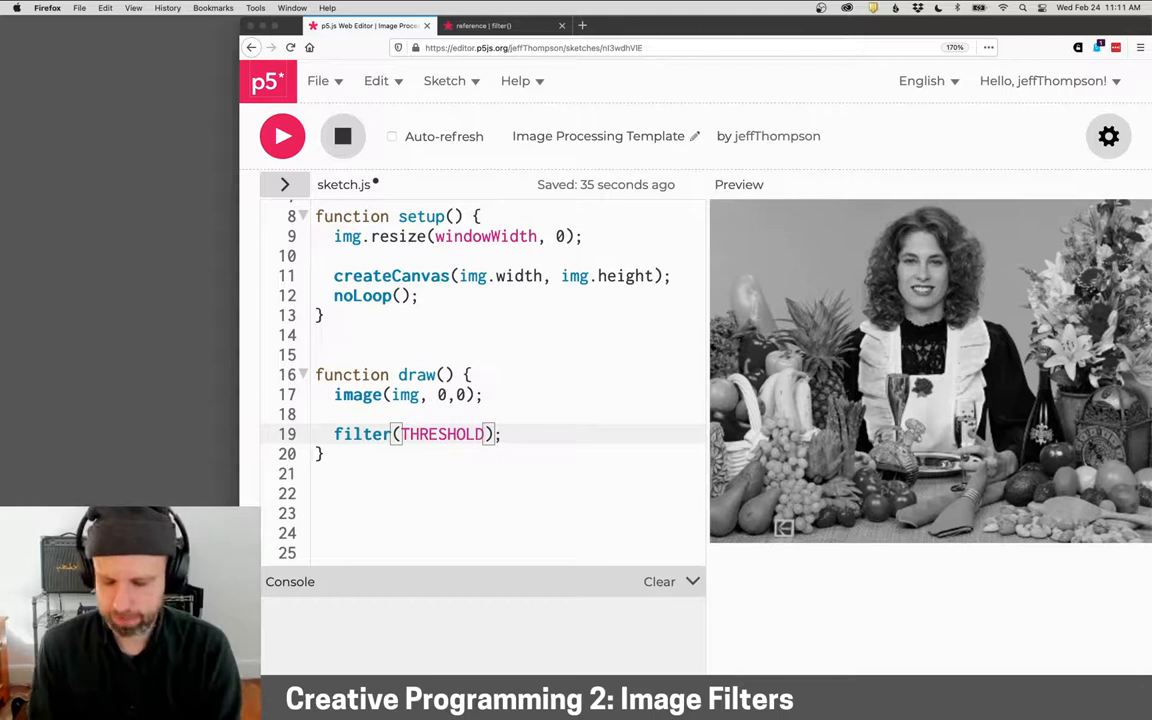
type(", 0.5")
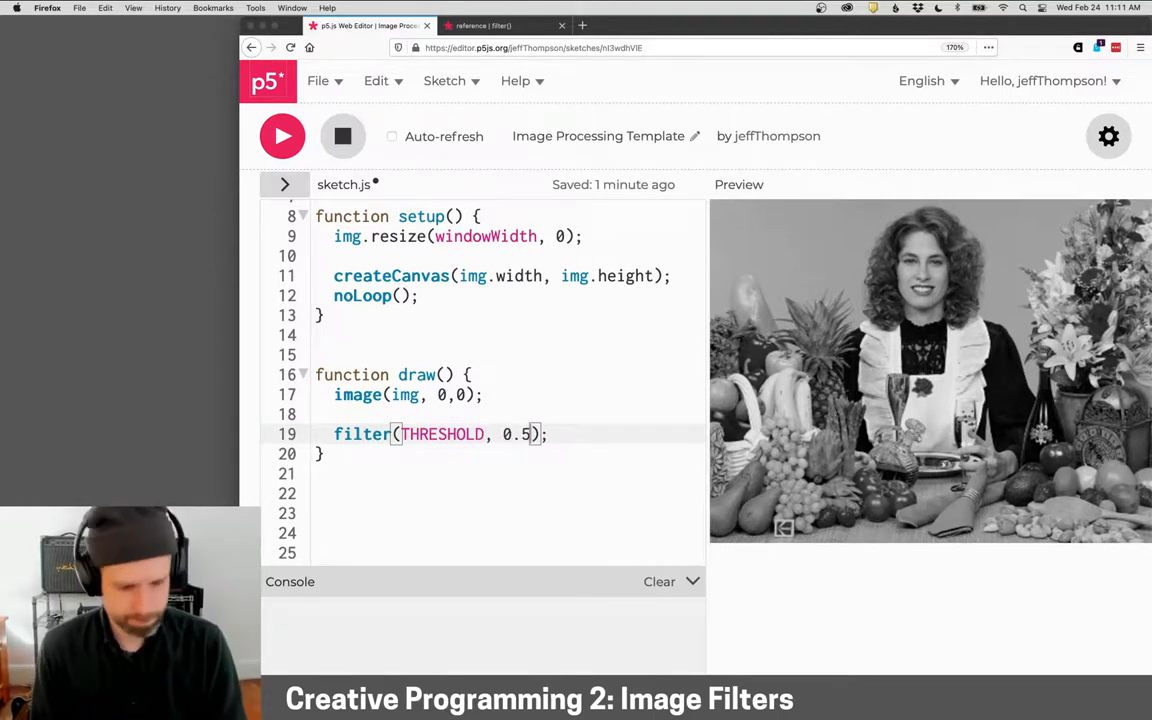
left_click(282, 136)
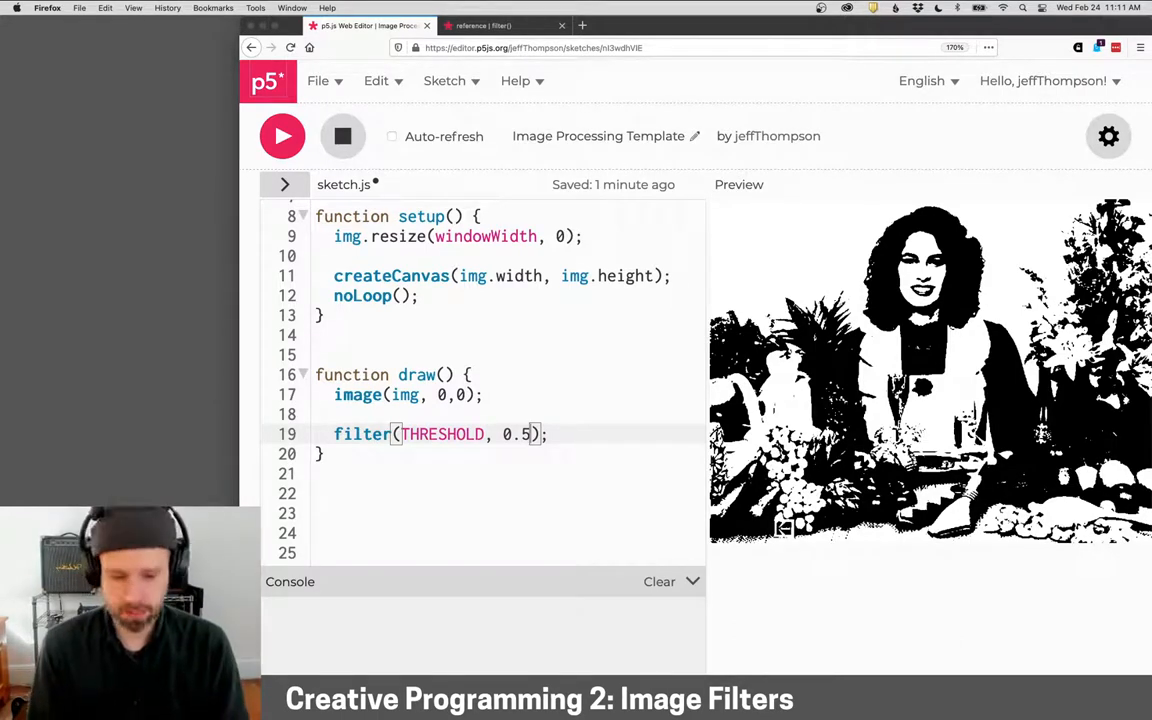
type("2")
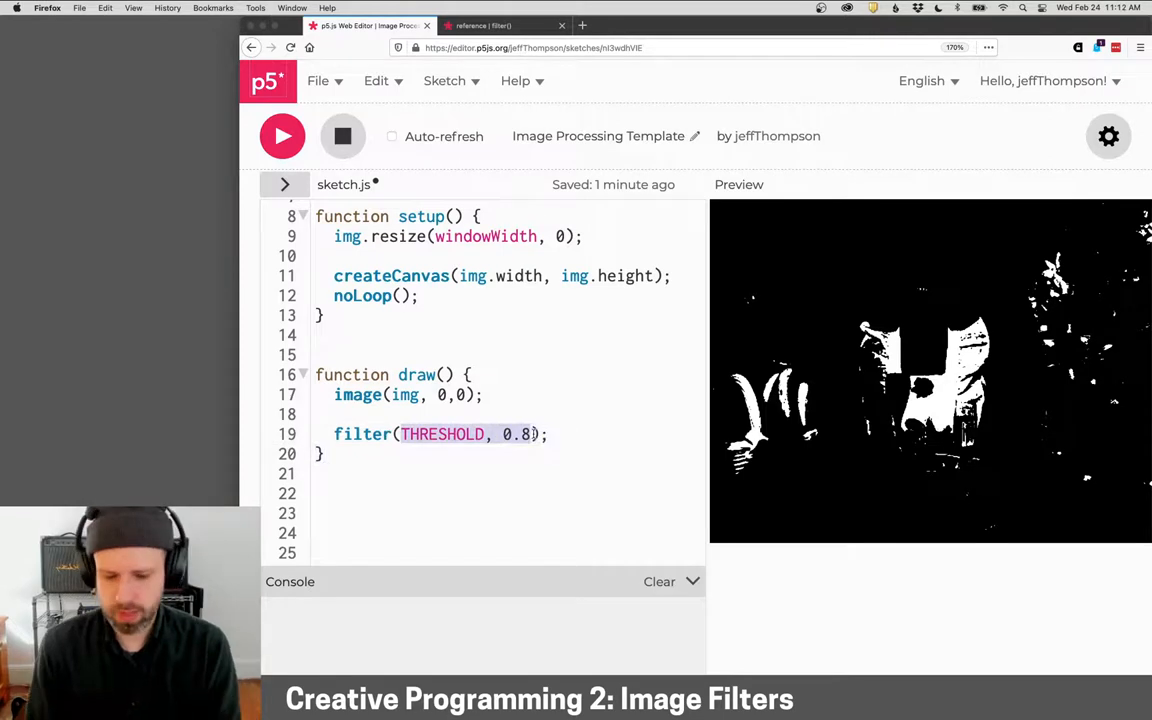
Set the filter mode to INVERT to show the photo with inverted colours
type("INVERT")
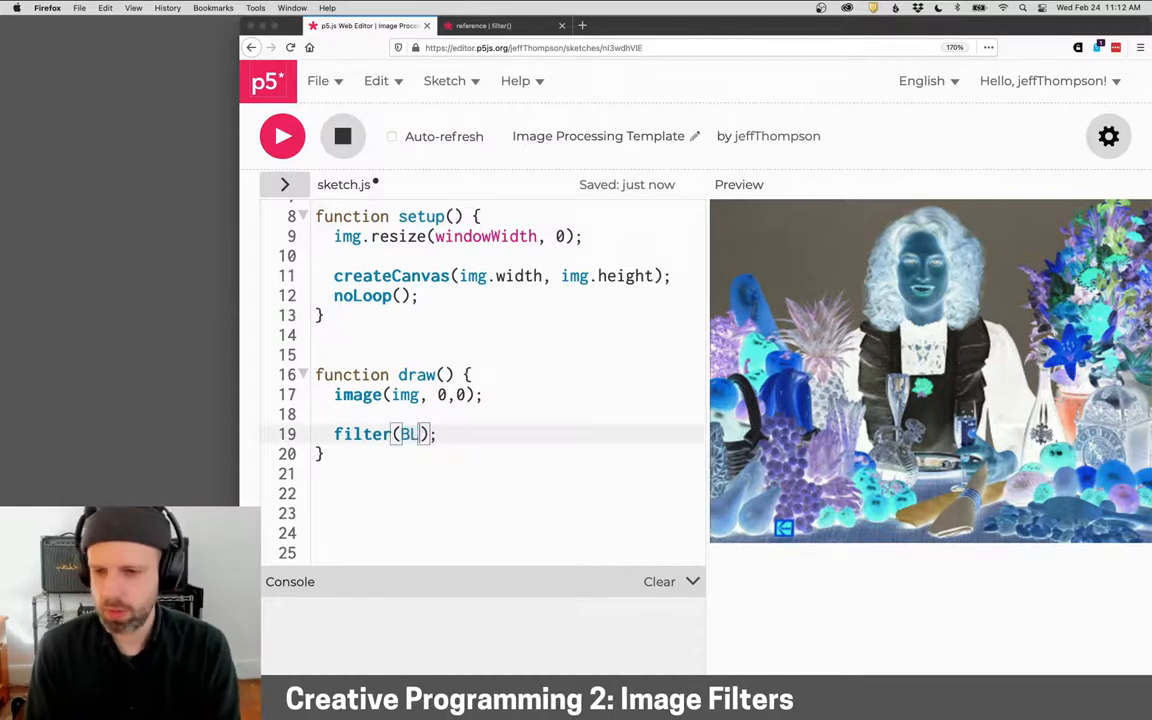
Preview filter(BLUR, 8), try 1, settle on 12, then retype the mode as DILATE
type("UR,")
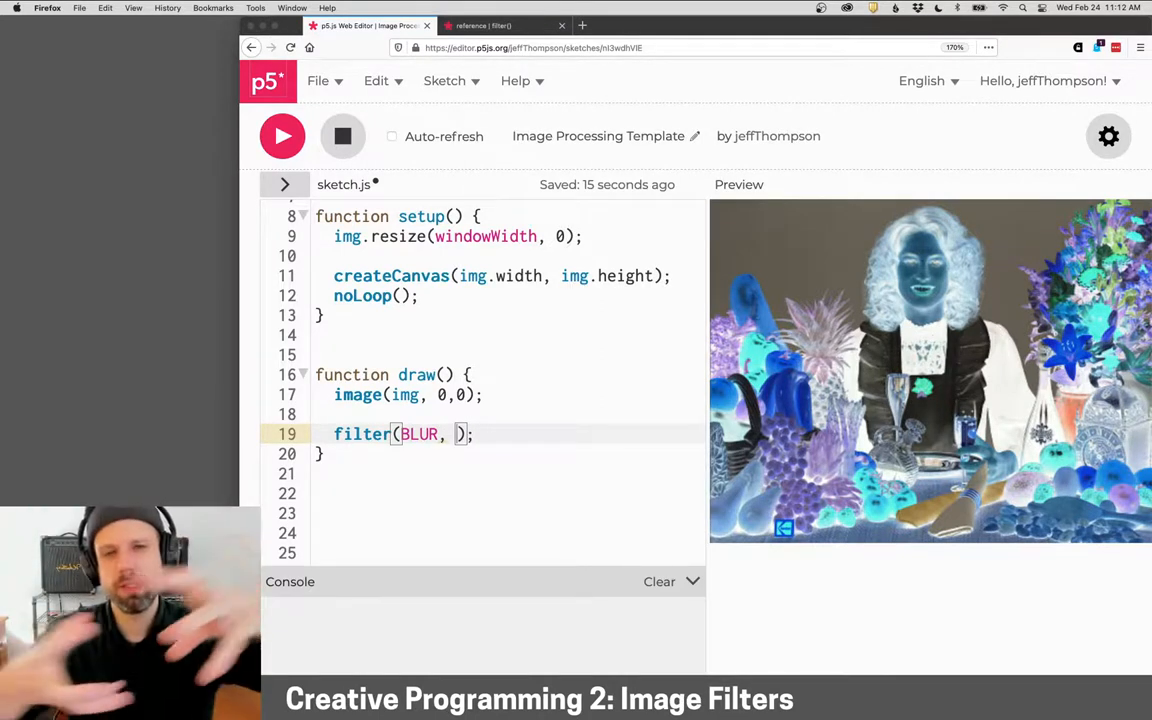
type("8")
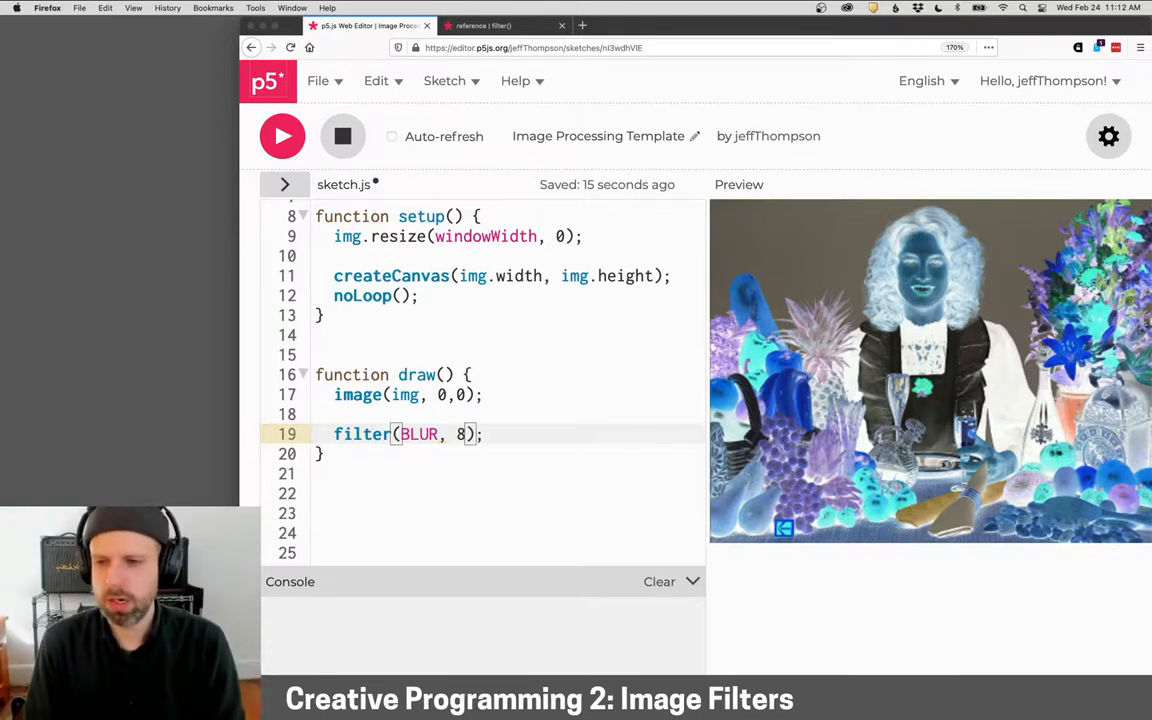
left_click(282, 136)
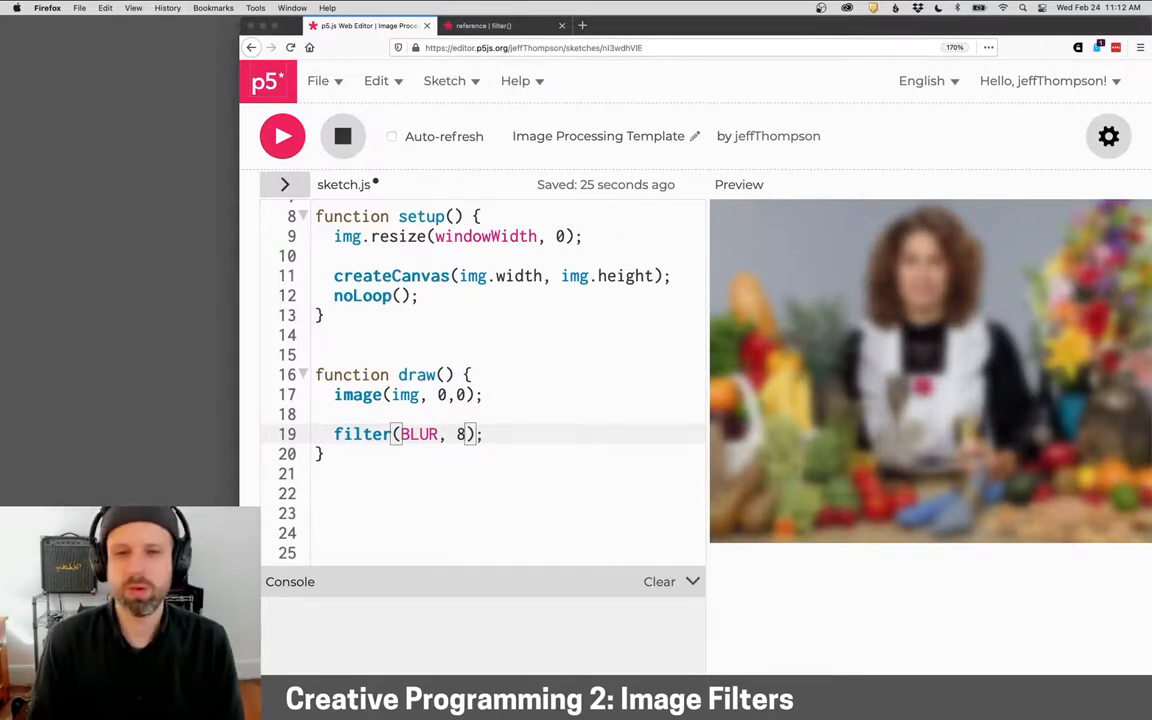
type("1")
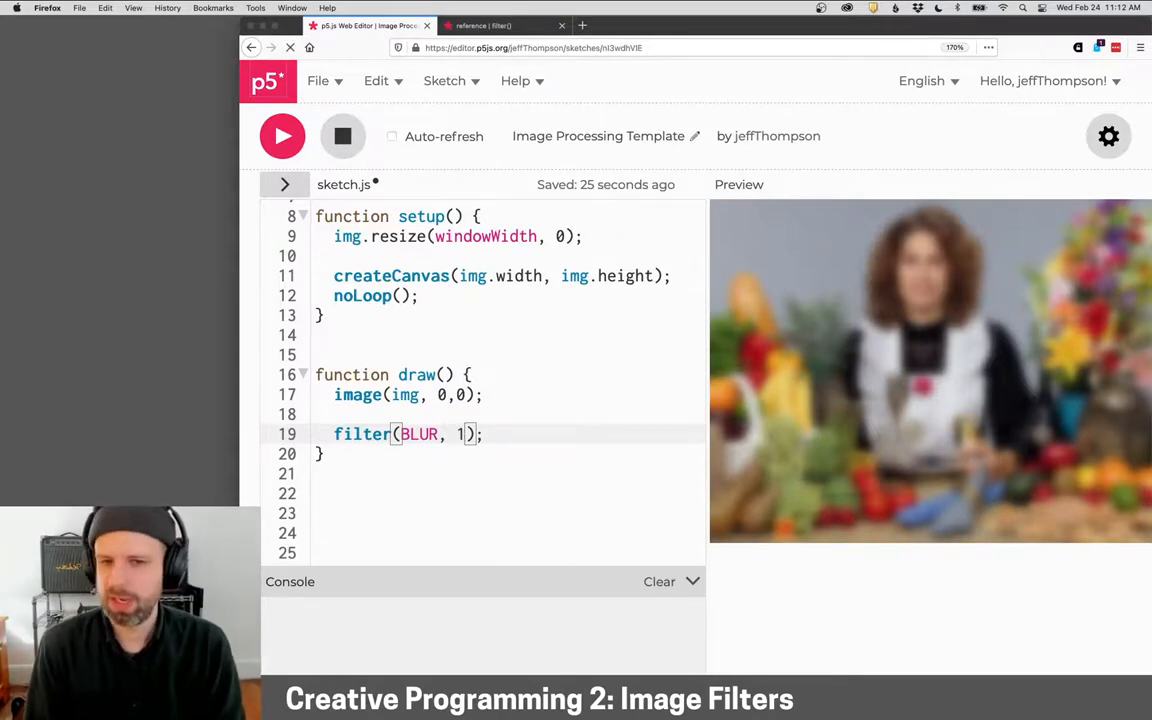
key("Backspace")
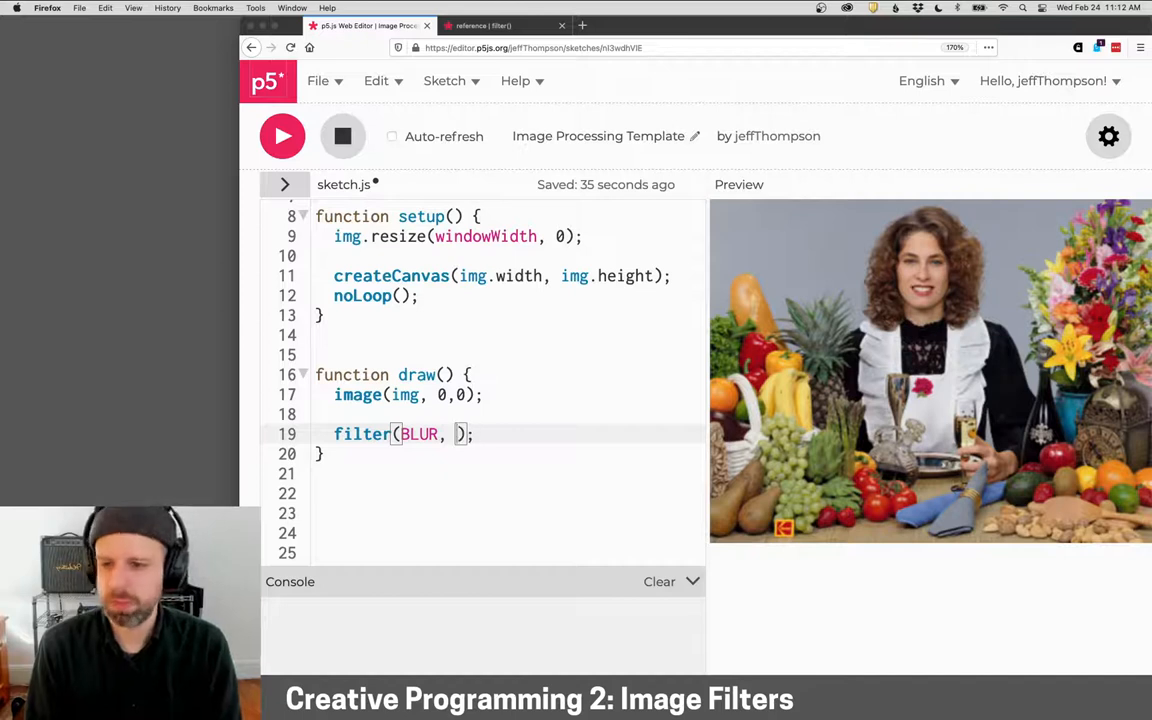
type("12")
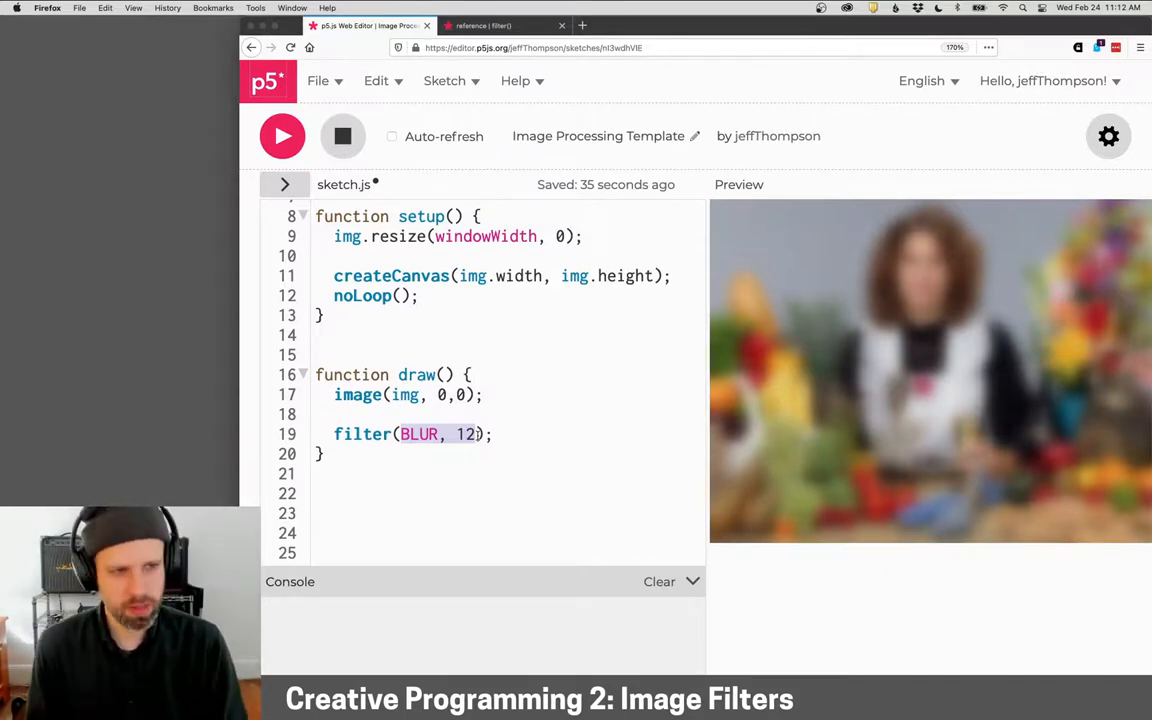
type("DILATE")
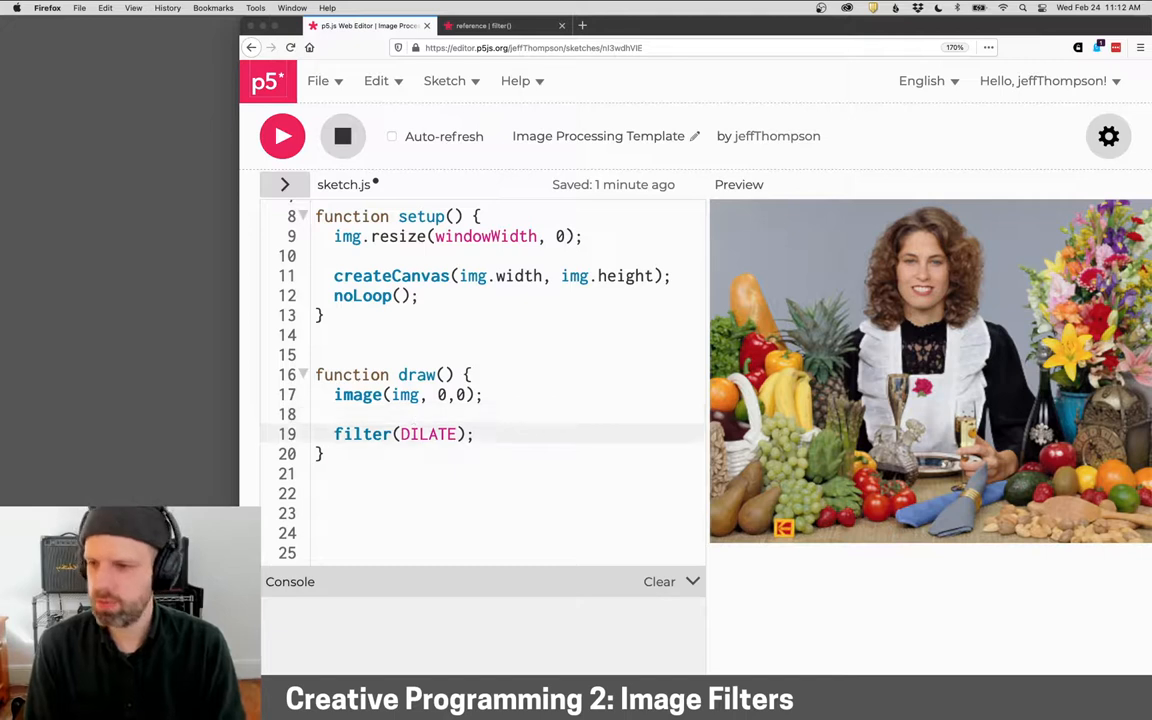
Stack additional filter(DILATE) lines in draw()
type("filter(DILATE);")
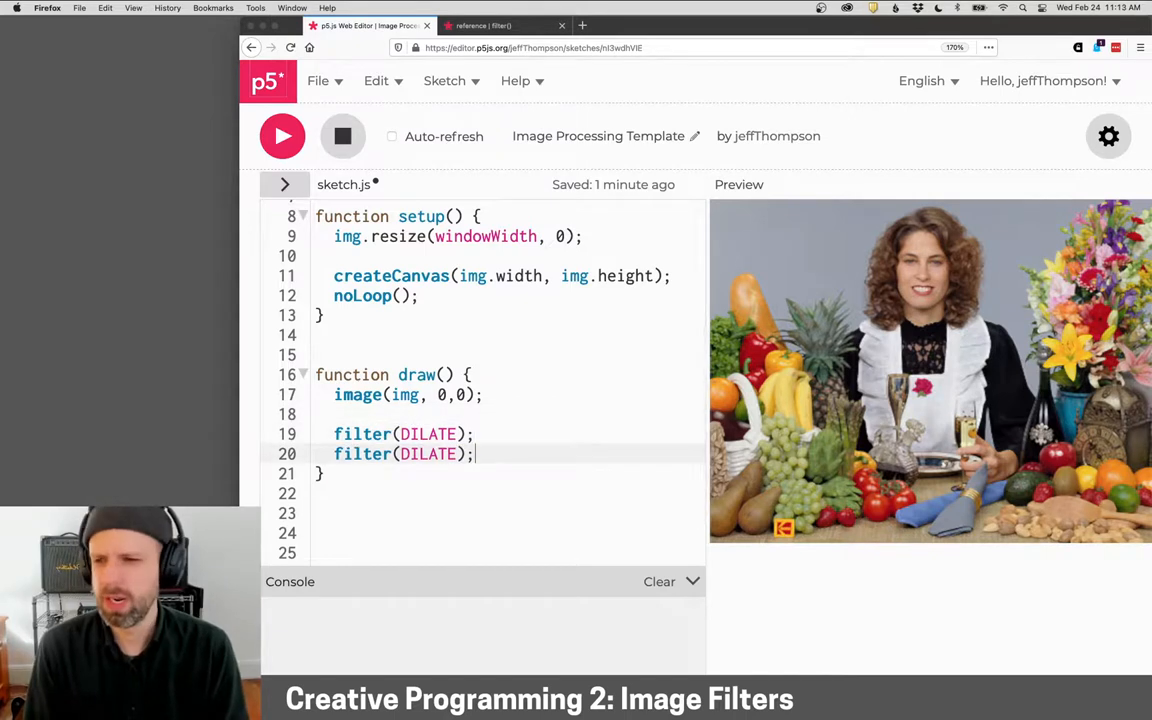
type("filter(DILATE);")
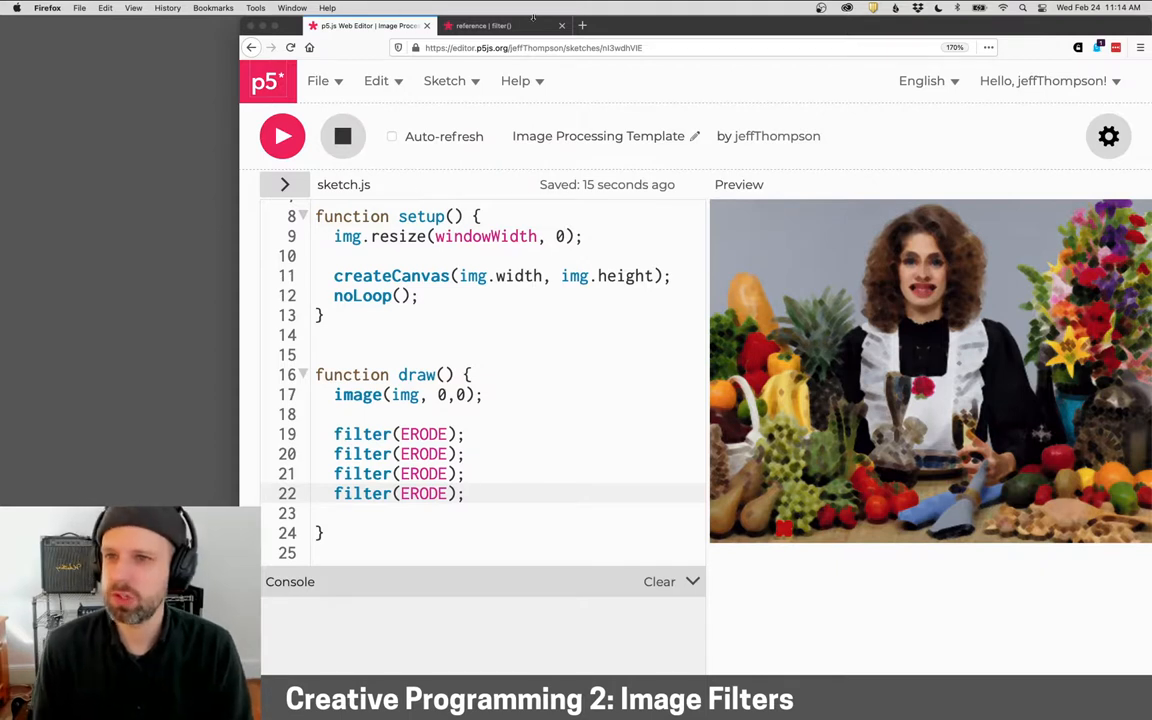
Check the filter() reference page, then return to the sketch with the stacked ERODE filters
left_click(490, 24)
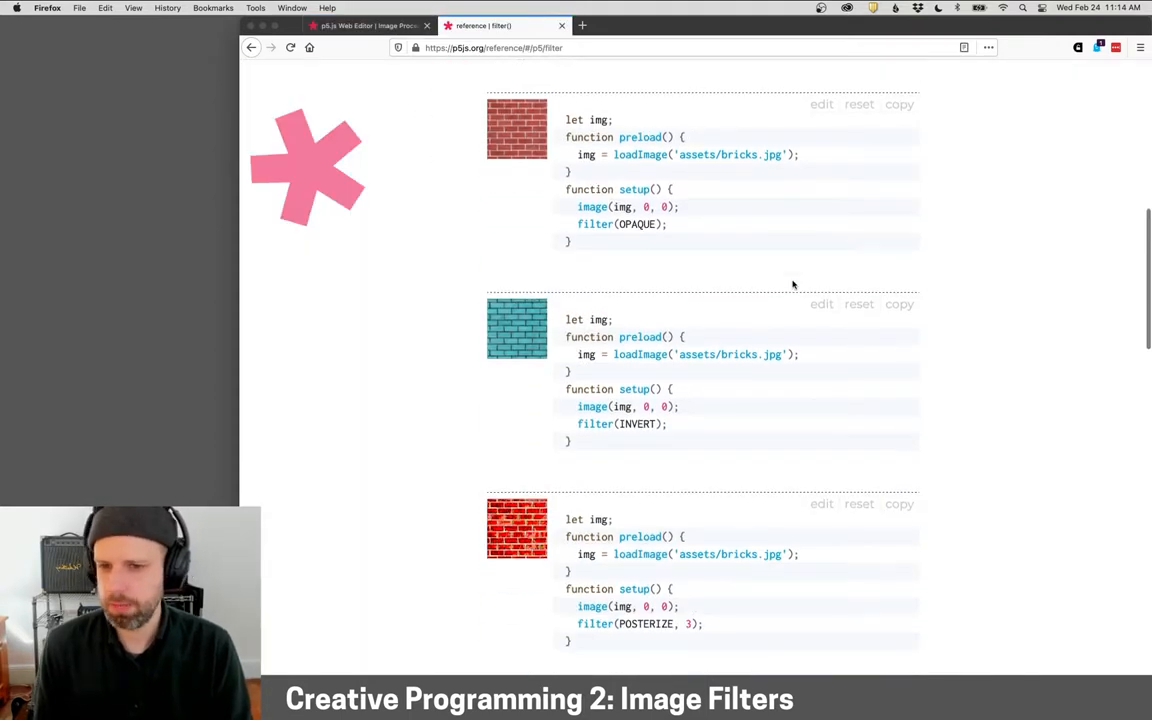
scroll("down", 3)
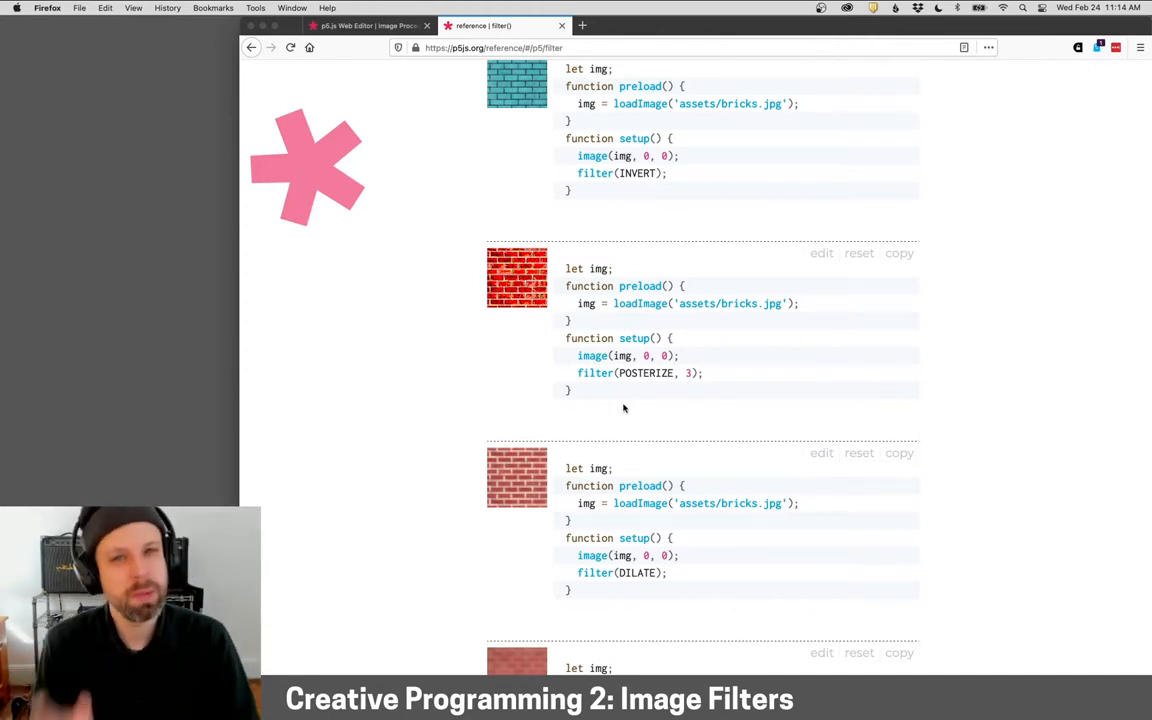
left_click(368, 24)
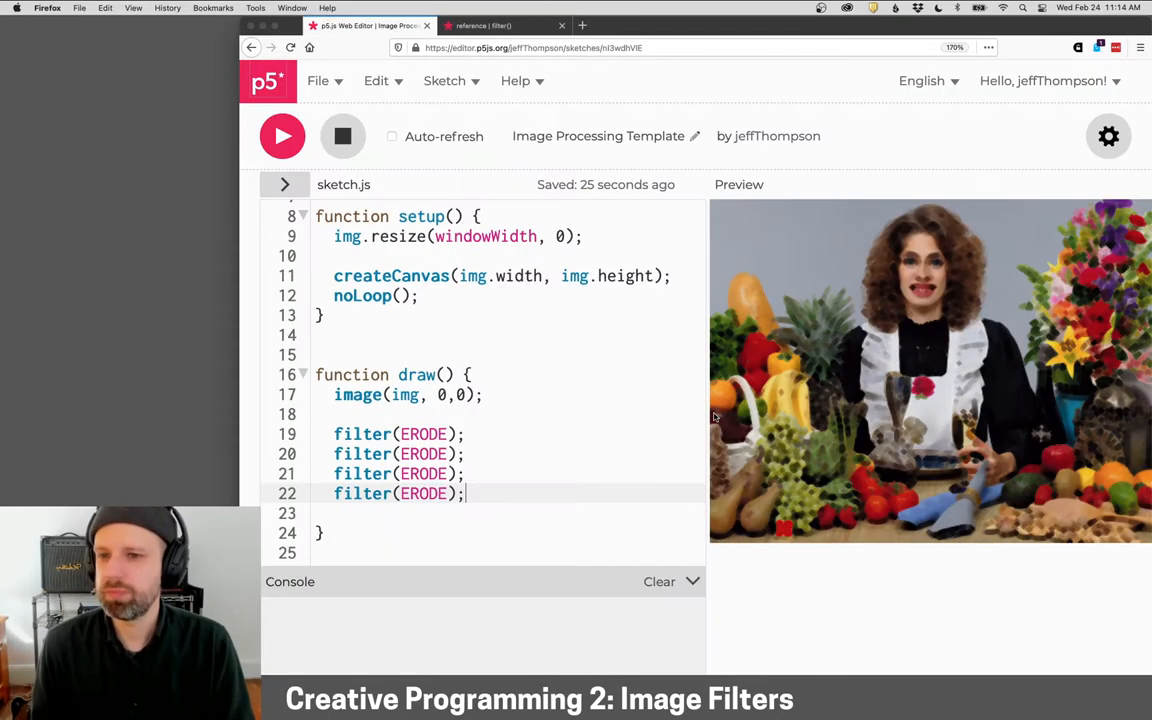